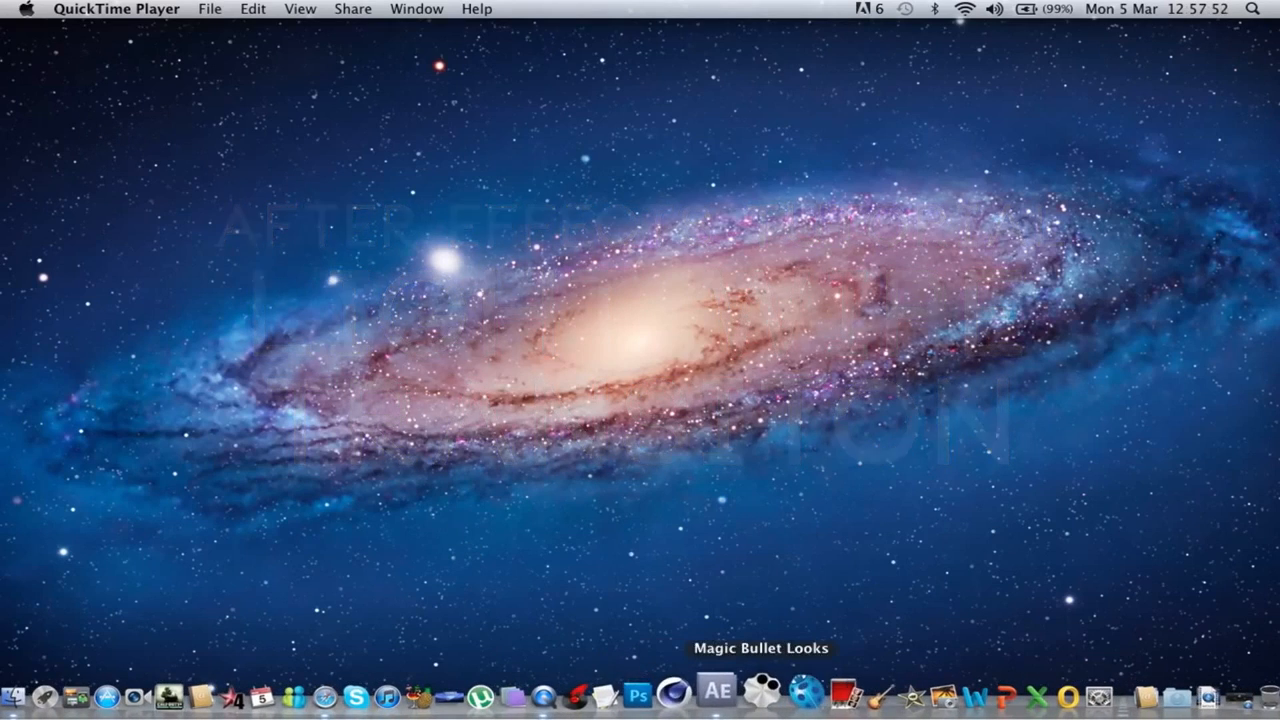
{"action": "mouse_move", "coordinate": [350, 690]}
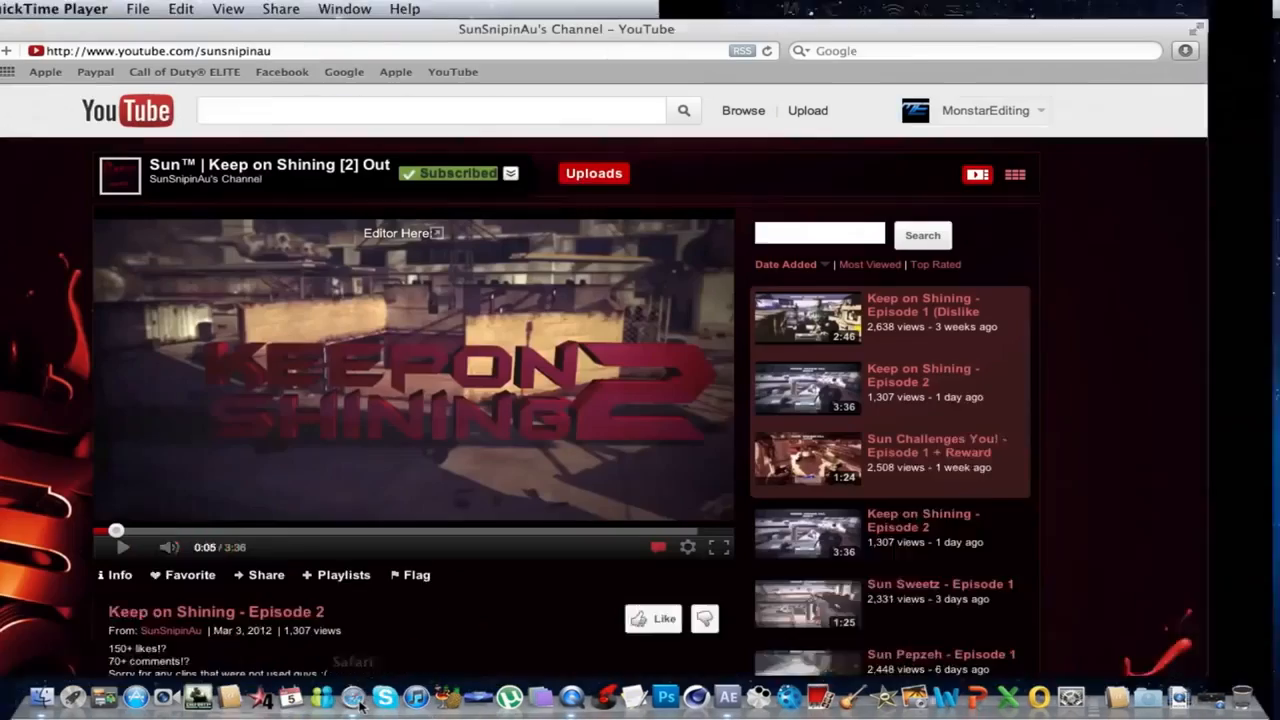
Play and scrub the channel's featured Keep on Shining video and give it a Like
{"action": "left_click", "coordinate": [122, 548]}
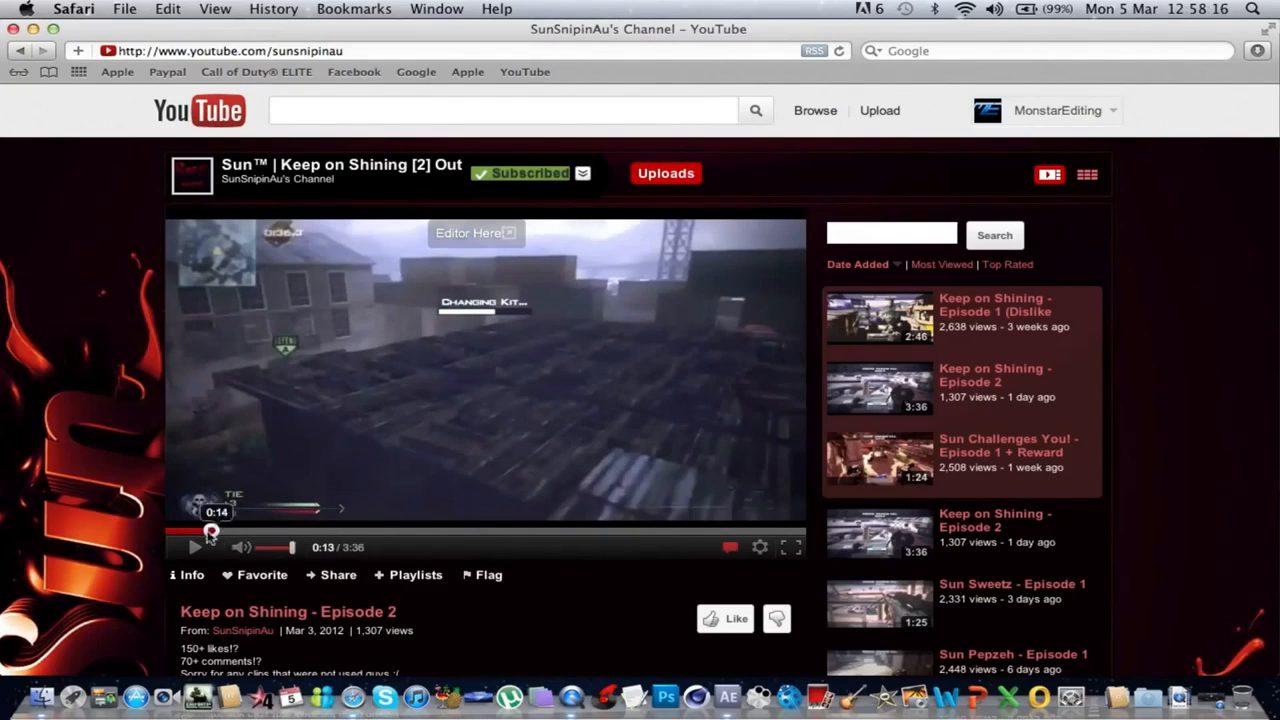
{"action": "left_click", "coordinate": [208, 532]}
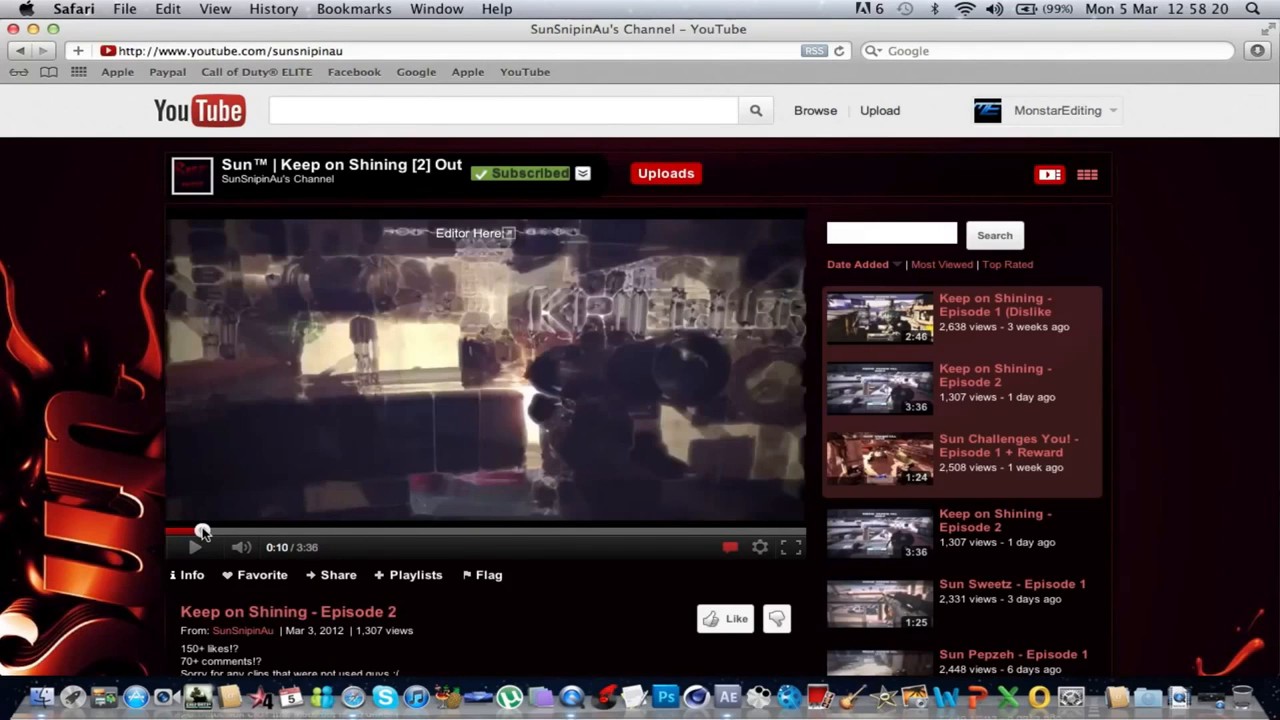
{"action": "left_click", "coordinate": [194, 548]}
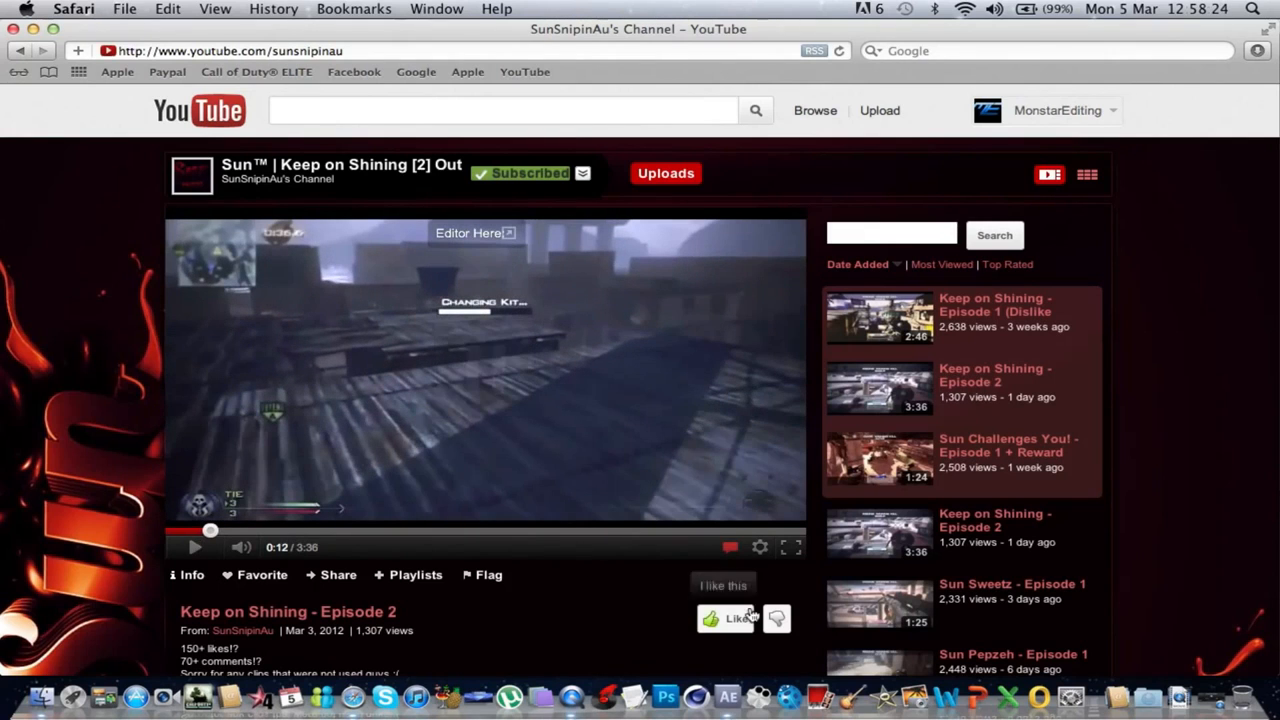
{"action": "left_click", "coordinate": [728, 692]}
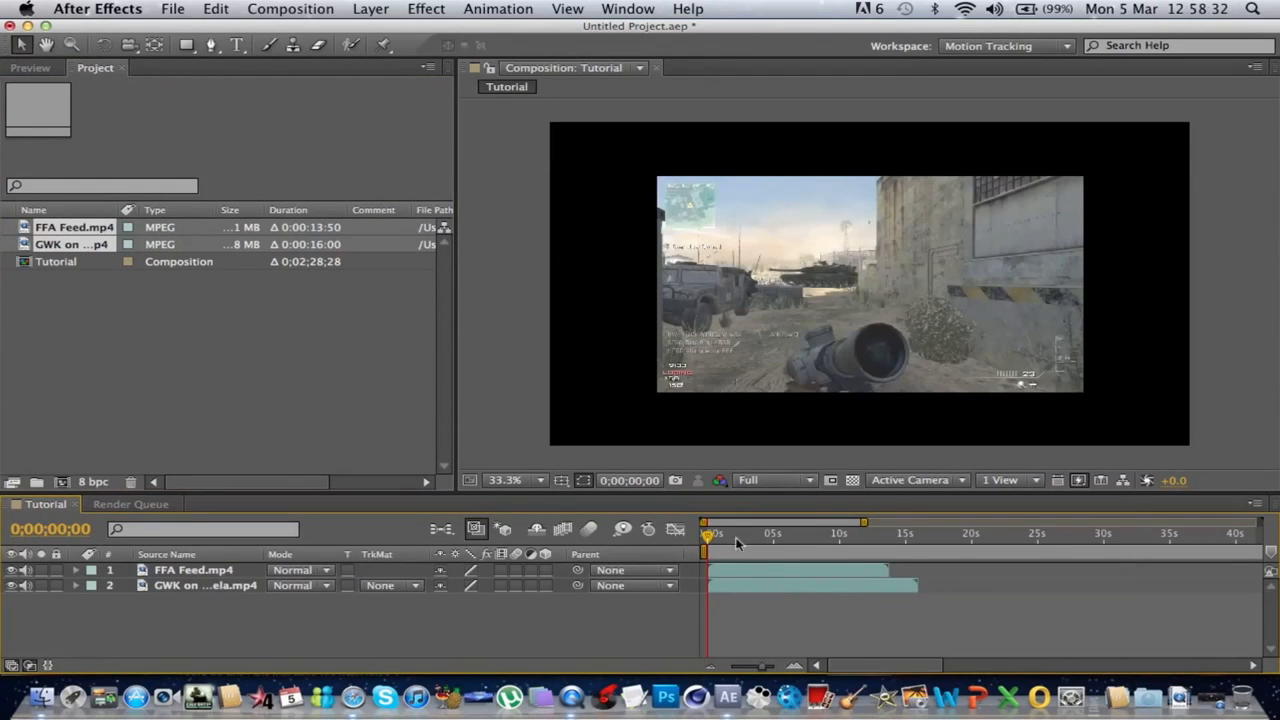
Scale the GWK on Favela layer to fill the Tutorial composition frame
{"action": "left_click", "coordinate": [192, 568]}
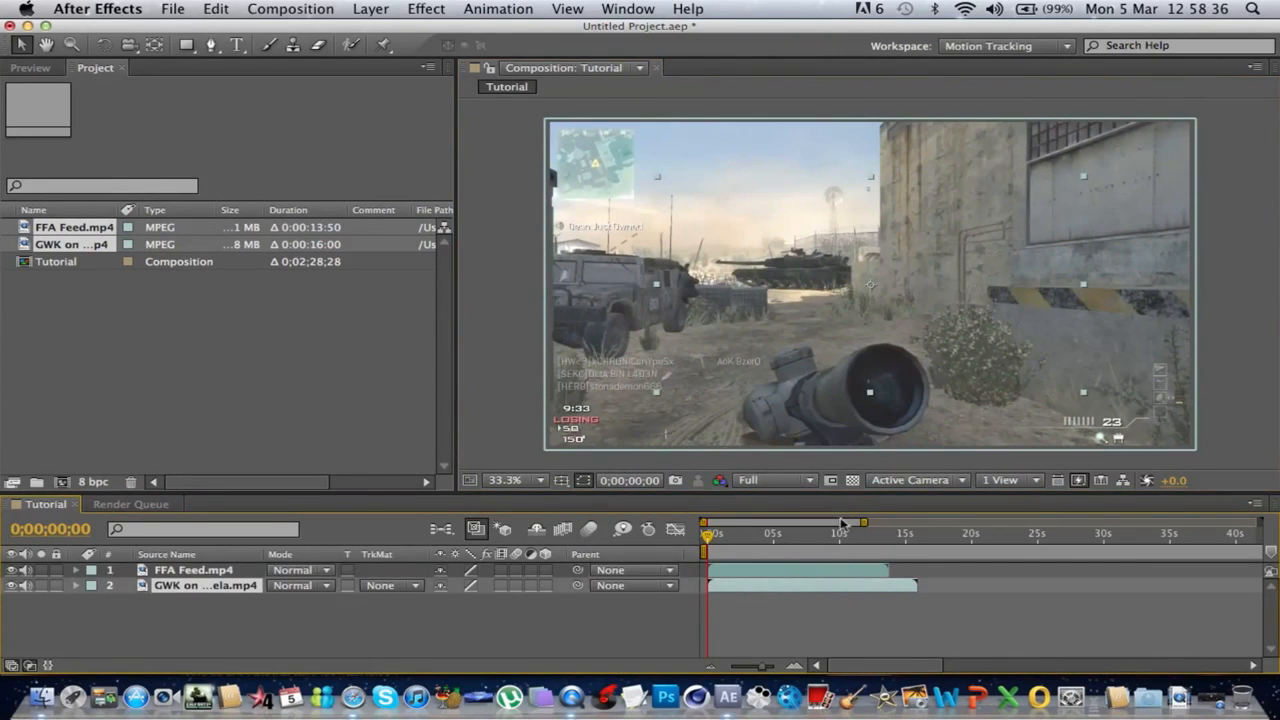
{"action": "left_click", "coordinate": [206, 584]}
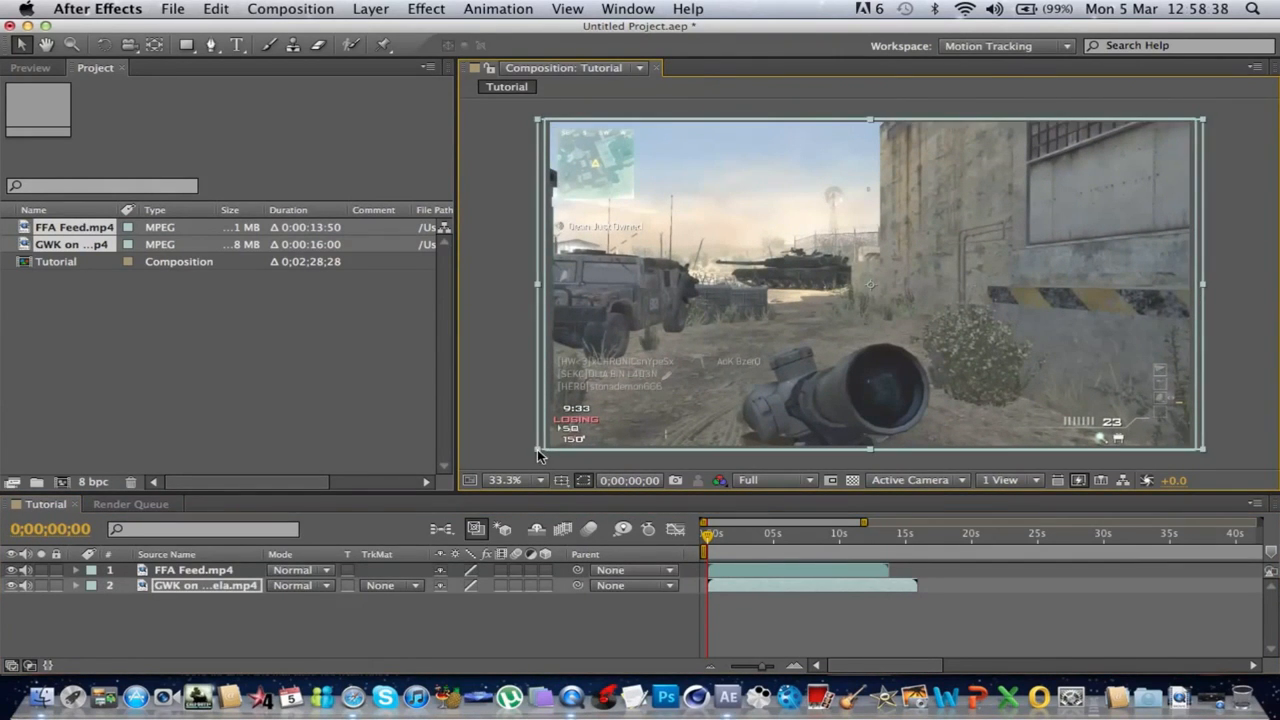
{"action": "mouse_move", "coordinate": [768, 552]}
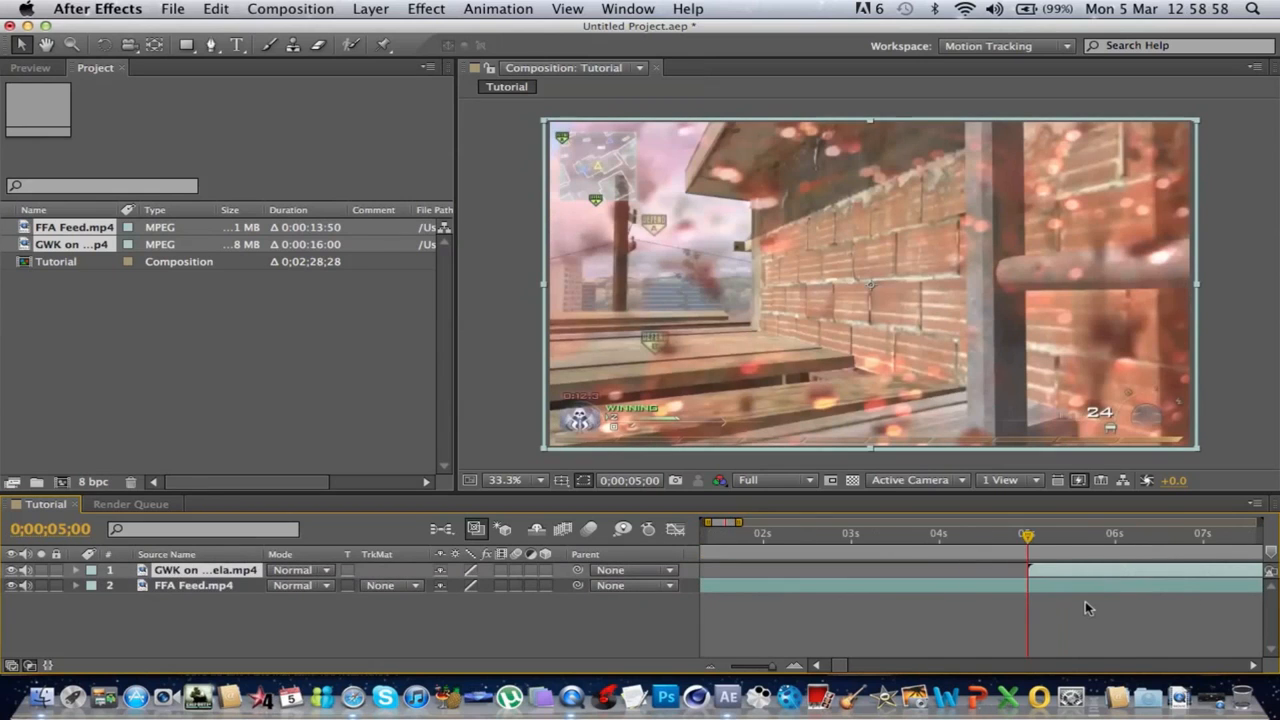
{"action": "mouse_move", "coordinate": [336, 12]}
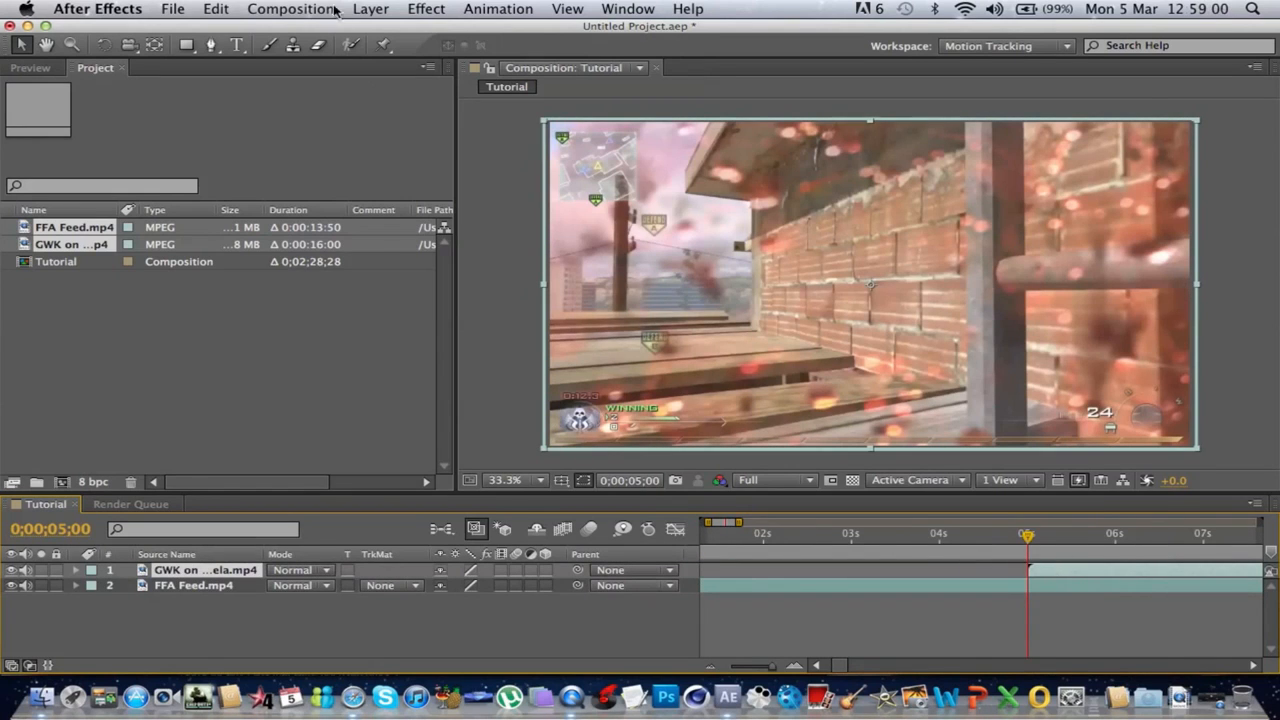
Apply Effect > Transition > CC Light Wipe to the GWK on Favela layer
{"action": "left_click", "coordinate": [426, 8]}
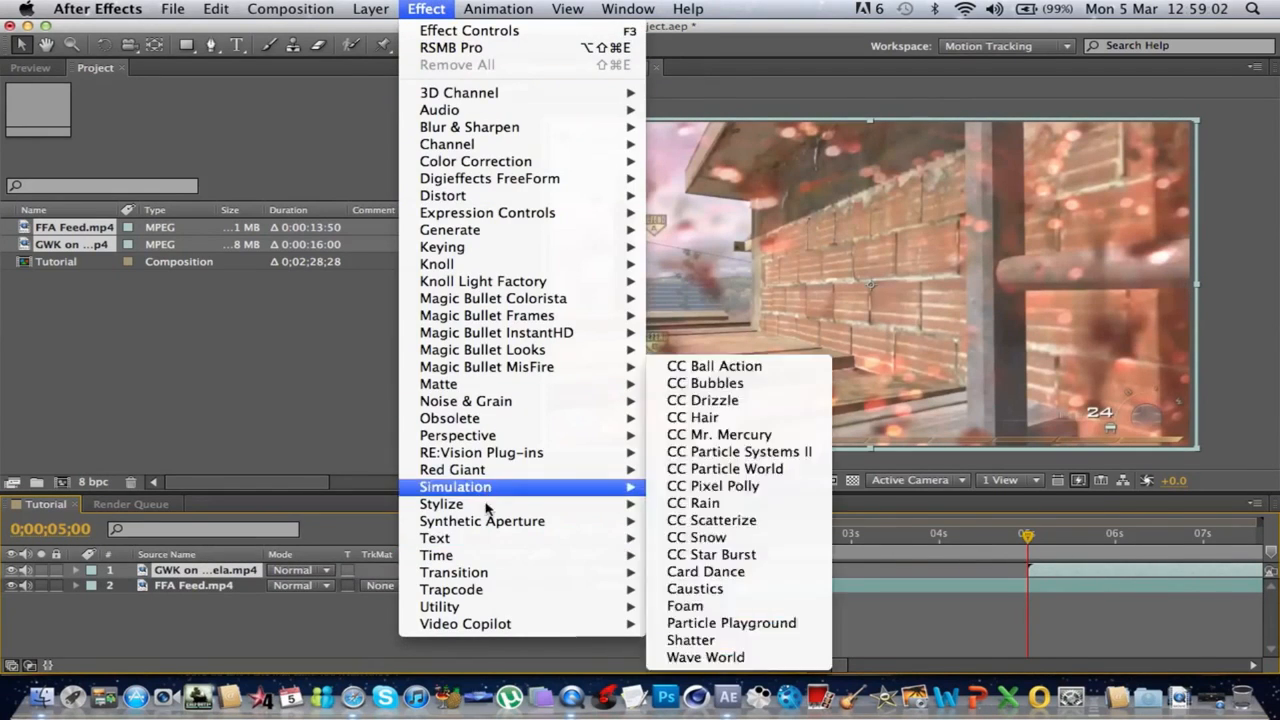
{"action": "mouse_move", "coordinate": [454, 572]}
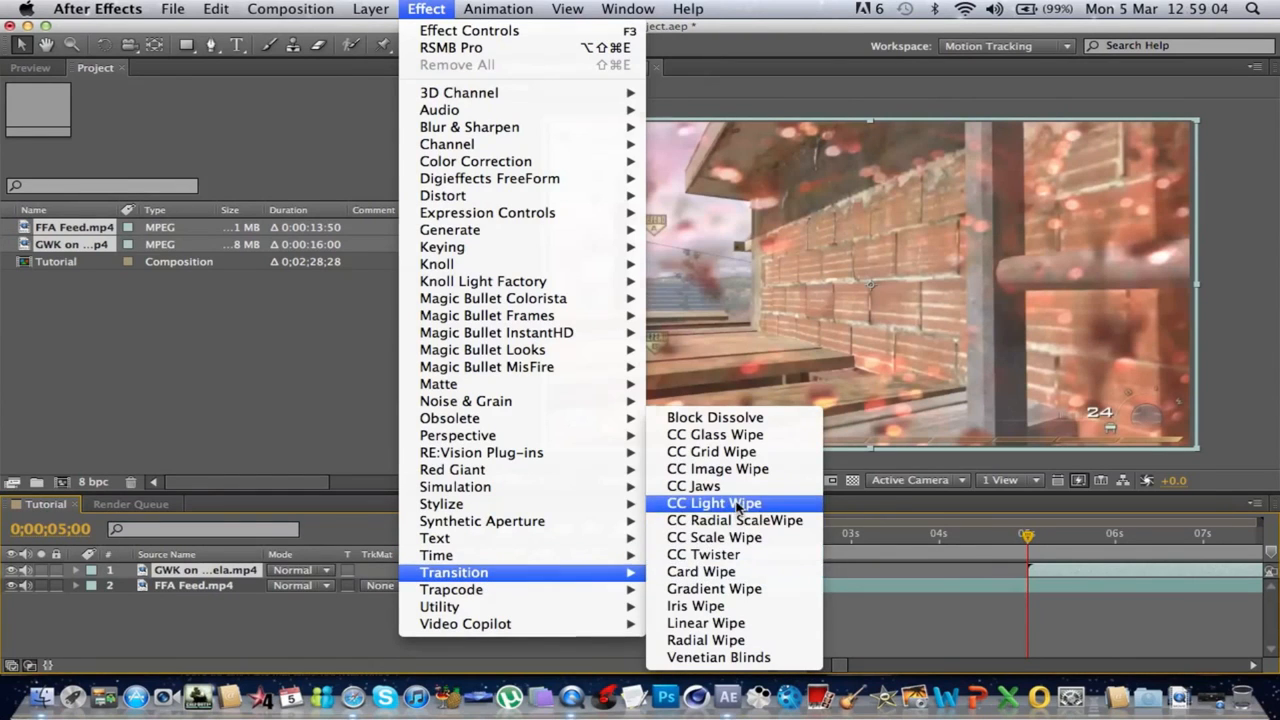
{"action": "left_click", "coordinate": [712, 504]}
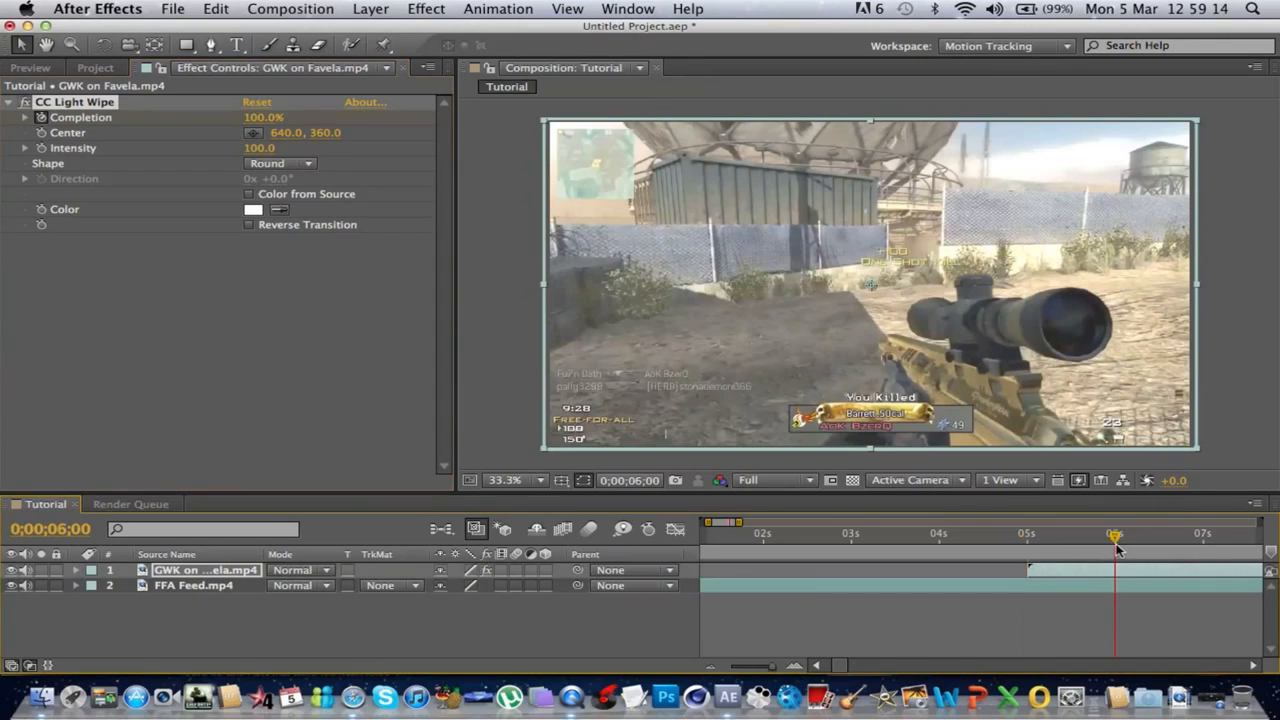
Keyframe the wipe's Completion down to 0.0 at 6 seconds and scrub to check the reveal
{"action": "left_click", "coordinate": [264, 116]}
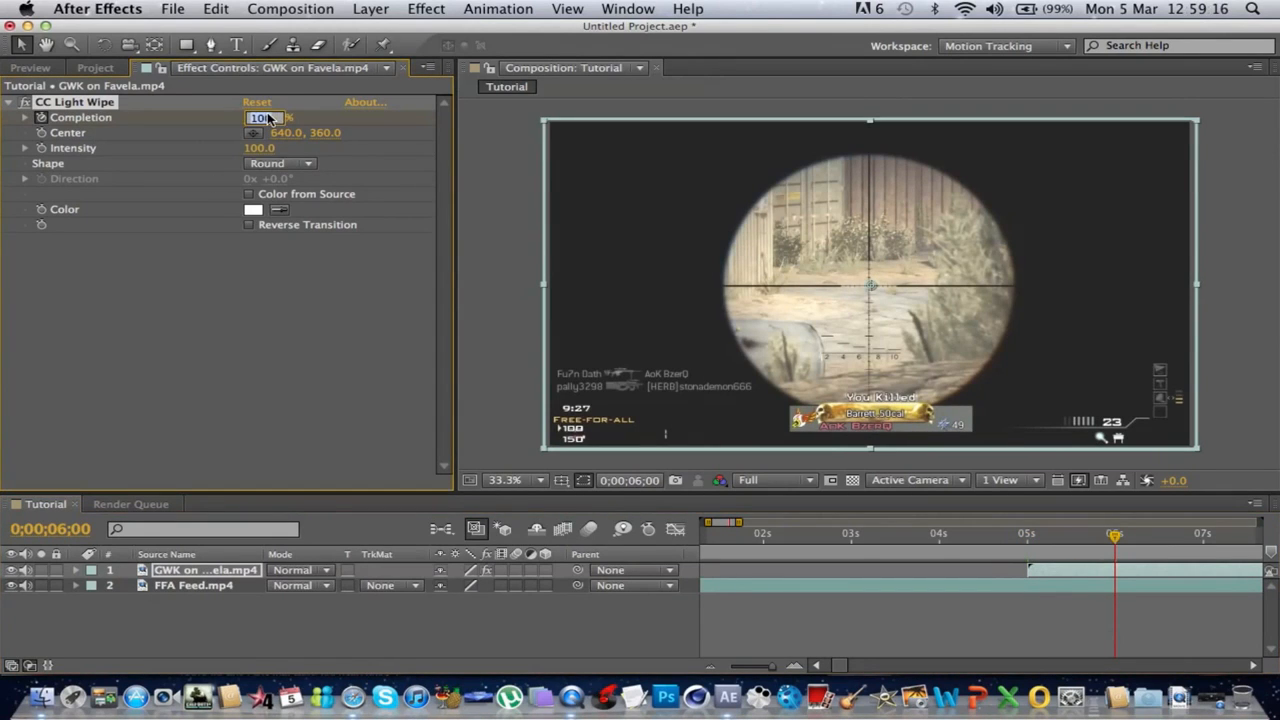
{"action": "type", "text": "0.0%"}
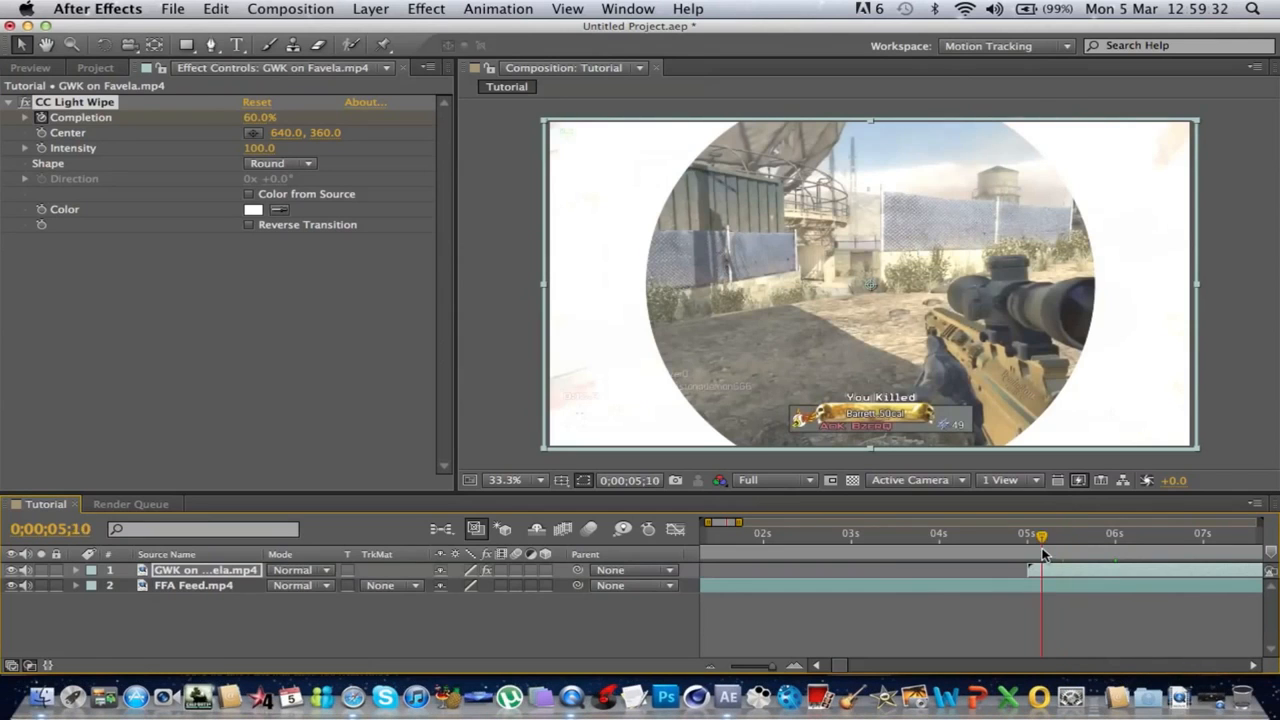
{"action": "left_click_drag", "start_coordinate": [1040, 532], "coordinate": [1048, 532]}
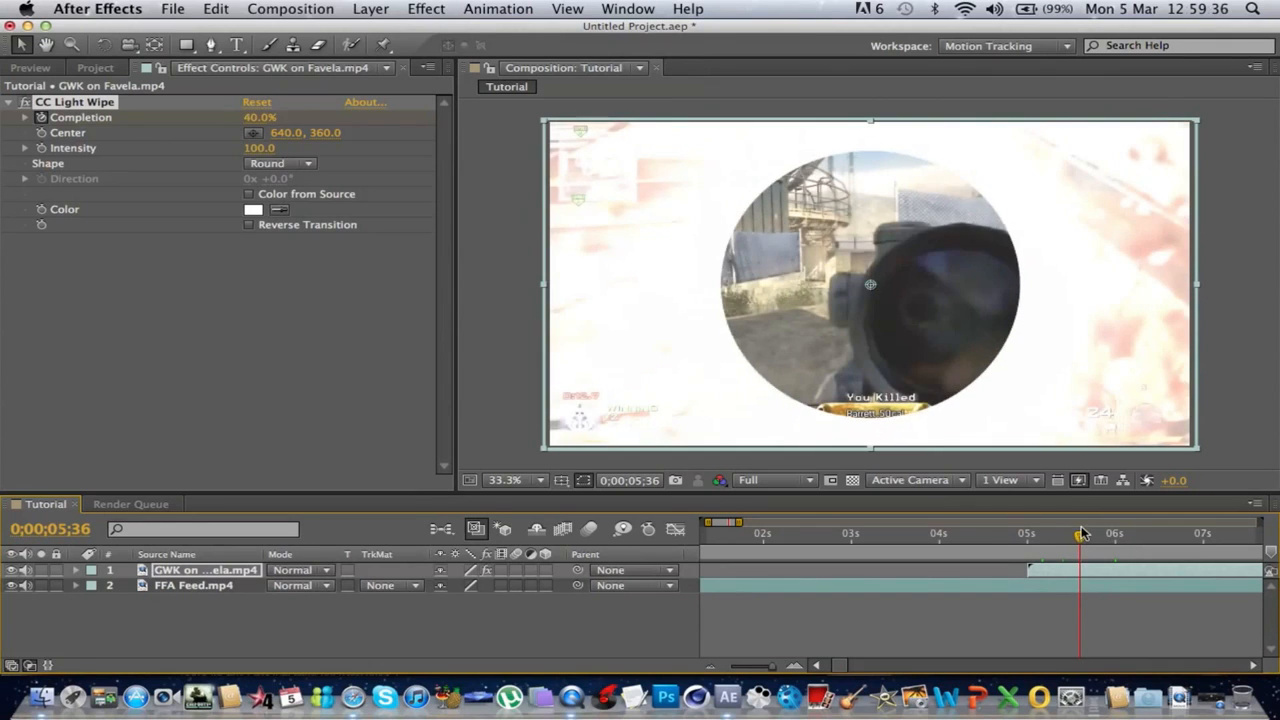
{"action": "left_click", "coordinate": [280, 164]}
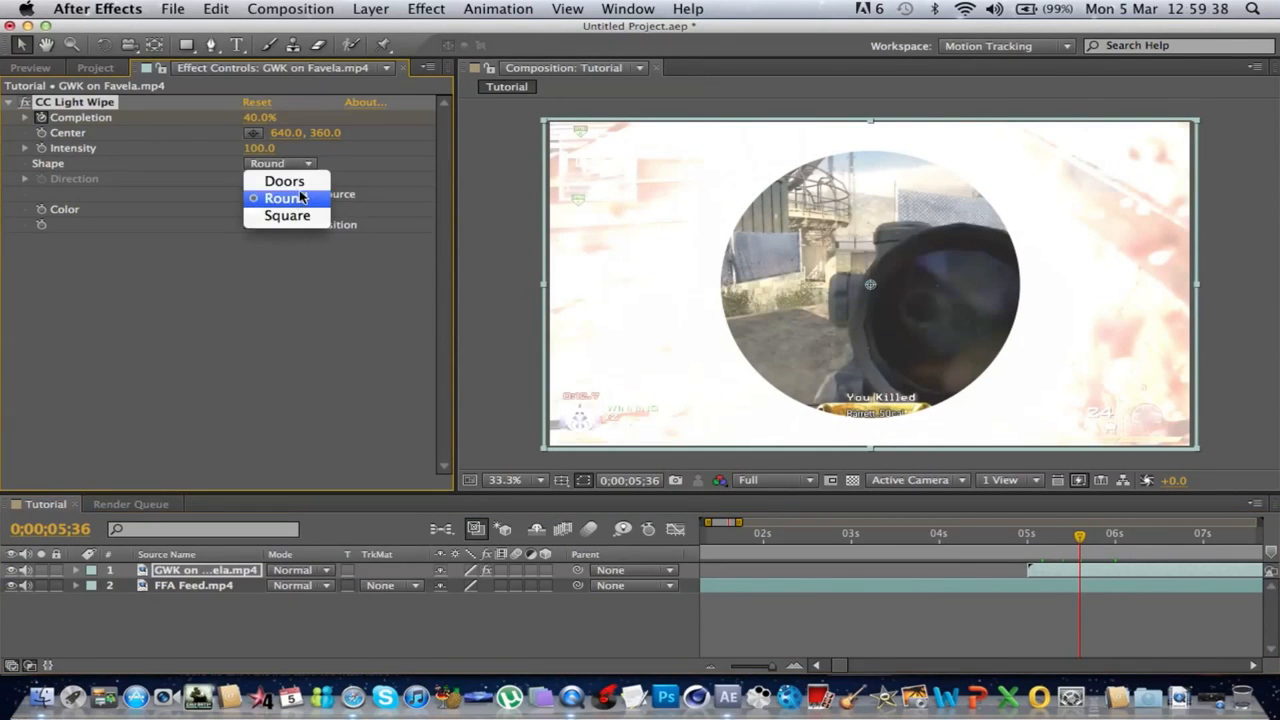
Switch the wipe shape to Doors with Intensity 75 and a 25° direction, checking past 6 seconds
{"action": "left_click", "coordinate": [284, 180]}
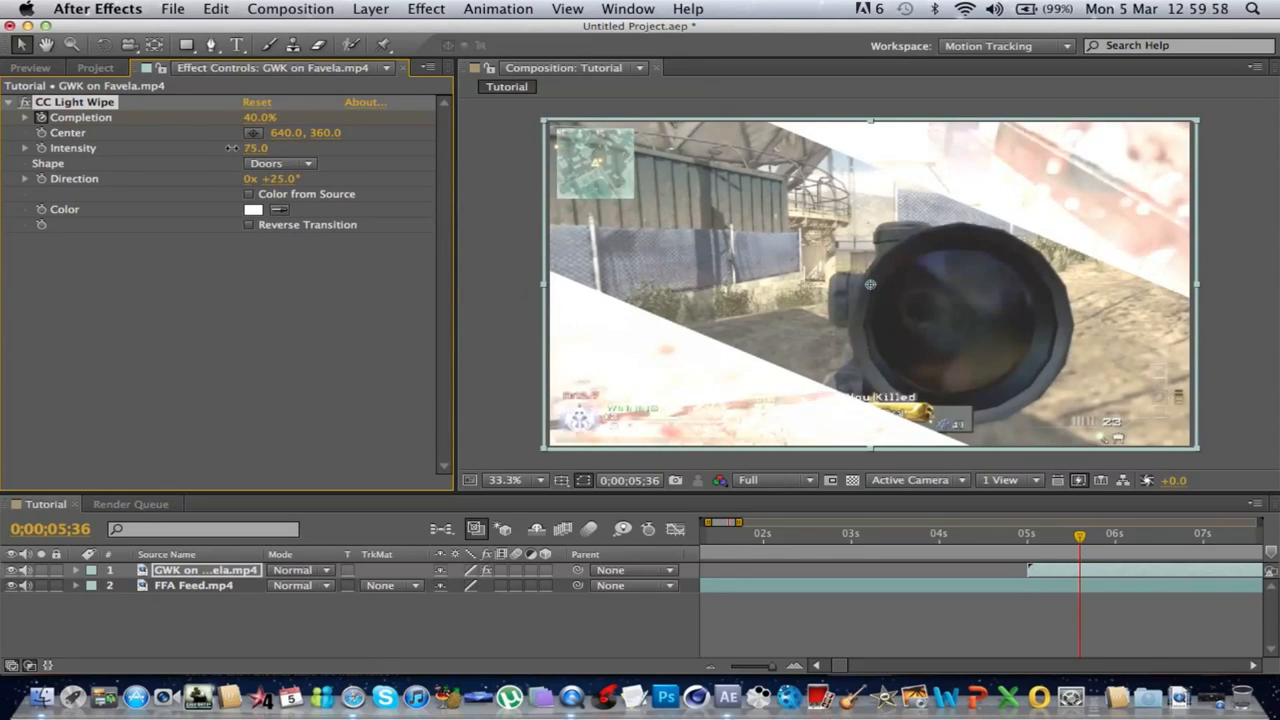
{"action": "left_click", "coordinate": [1056, 532]}
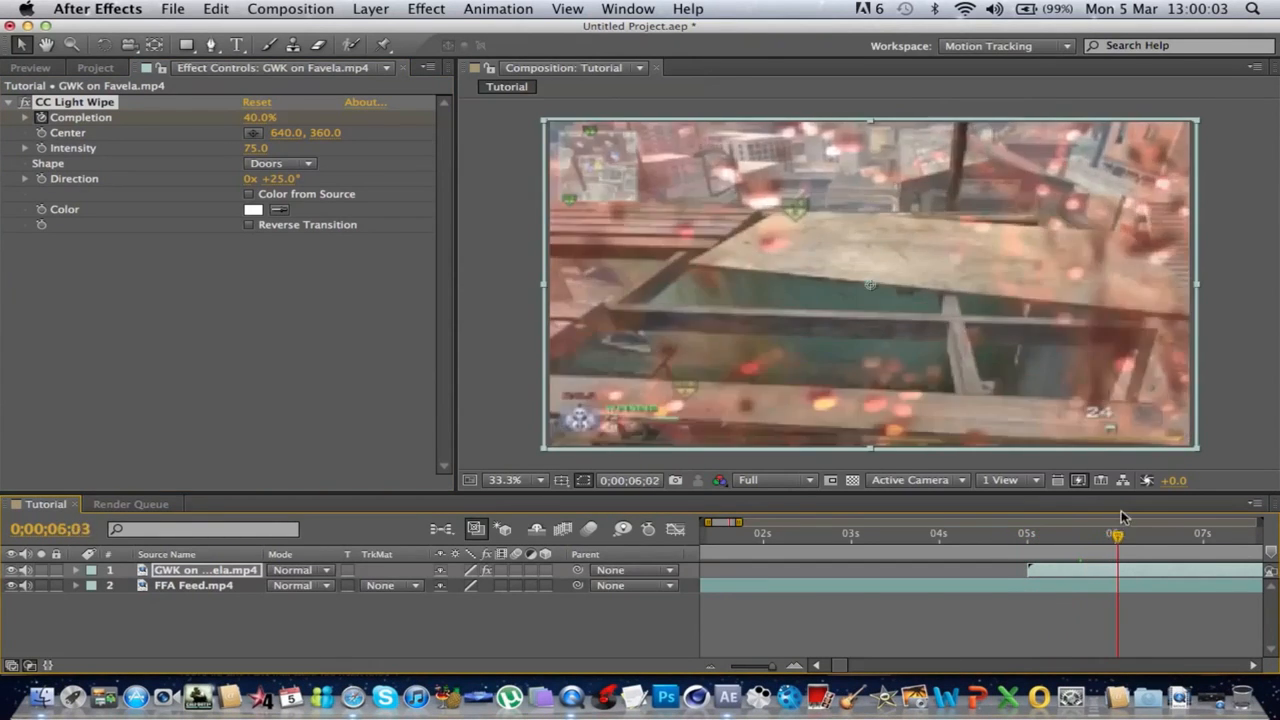
{"action": "left_click", "coordinate": [984, 532]}
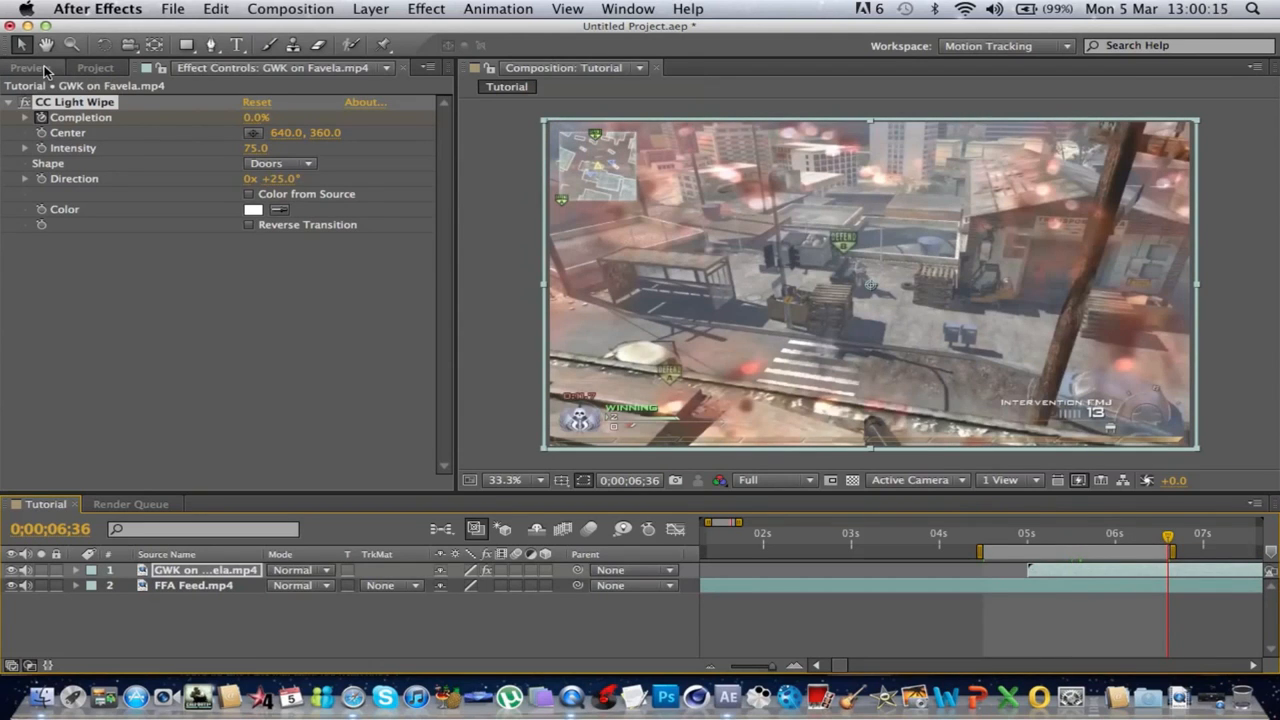
RAM Preview the Doors transition, reveal the Completion keyframes, and return to the Project list
{"action": "left_click", "coordinate": [30, 68]}
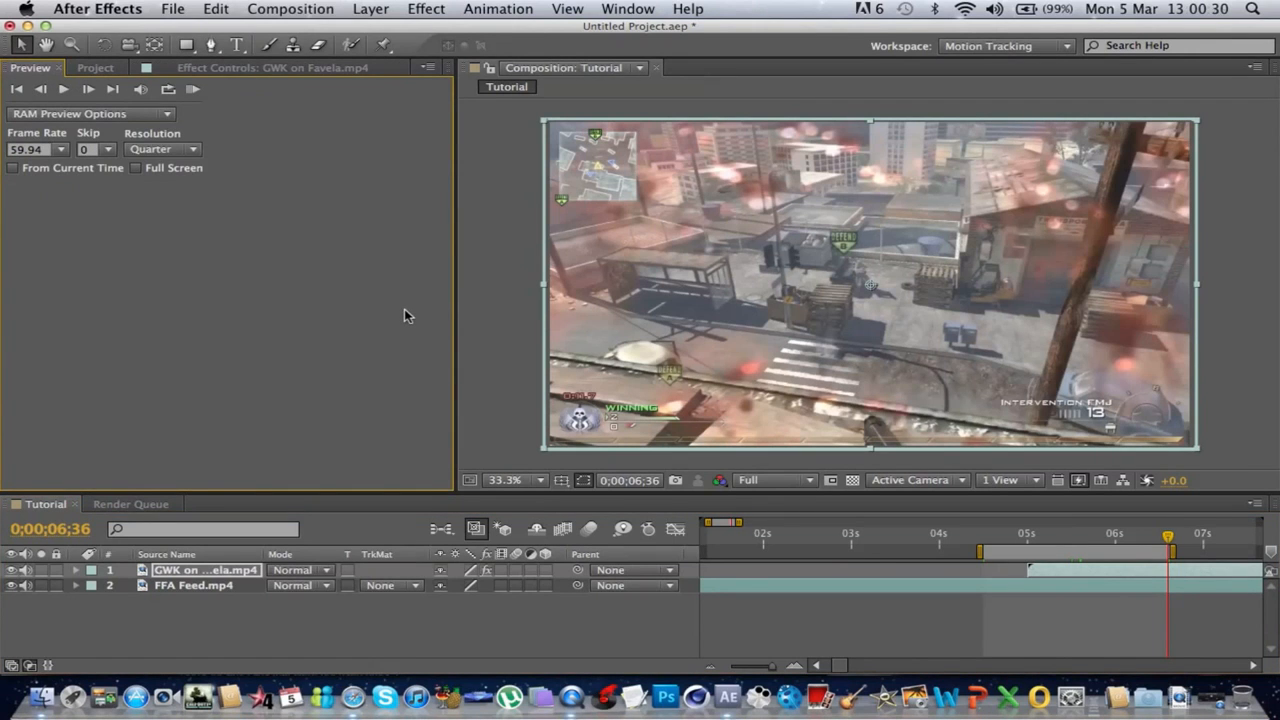
{"action": "left_click", "coordinate": [192, 90]}
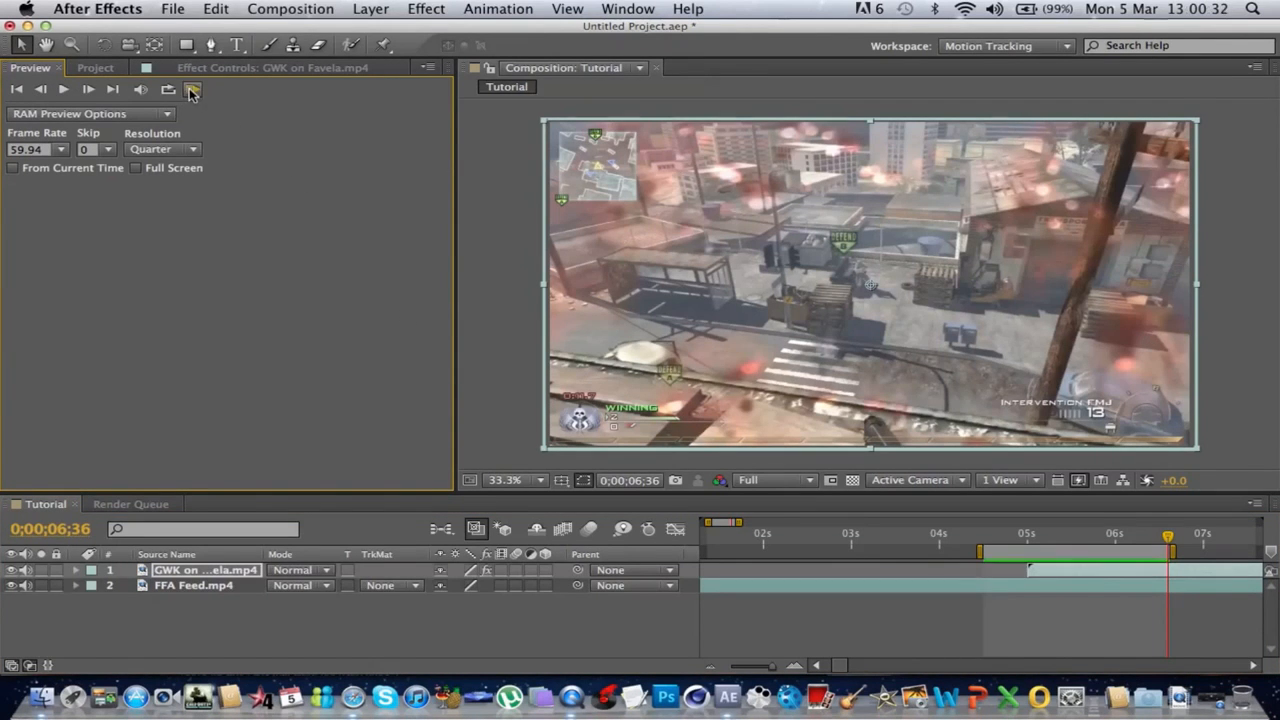
{"action": "left_click", "coordinate": [192, 88]}
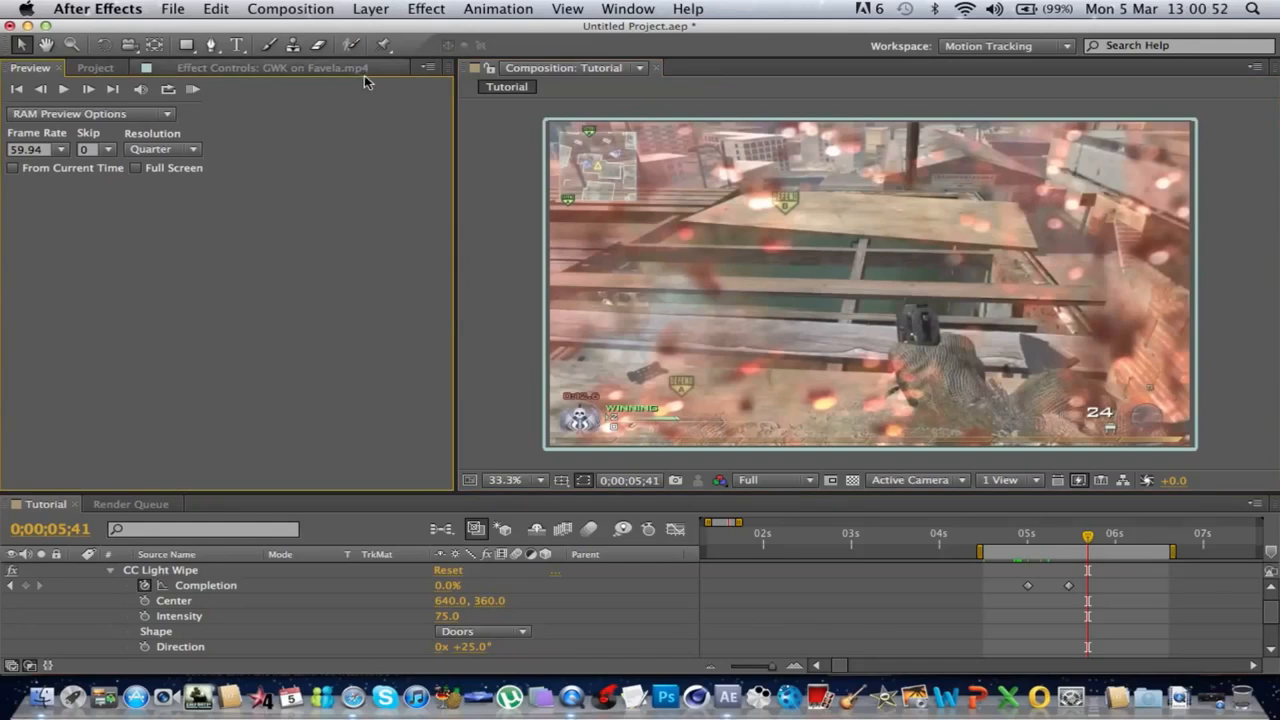
{"action": "left_click", "coordinate": [96, 68]}
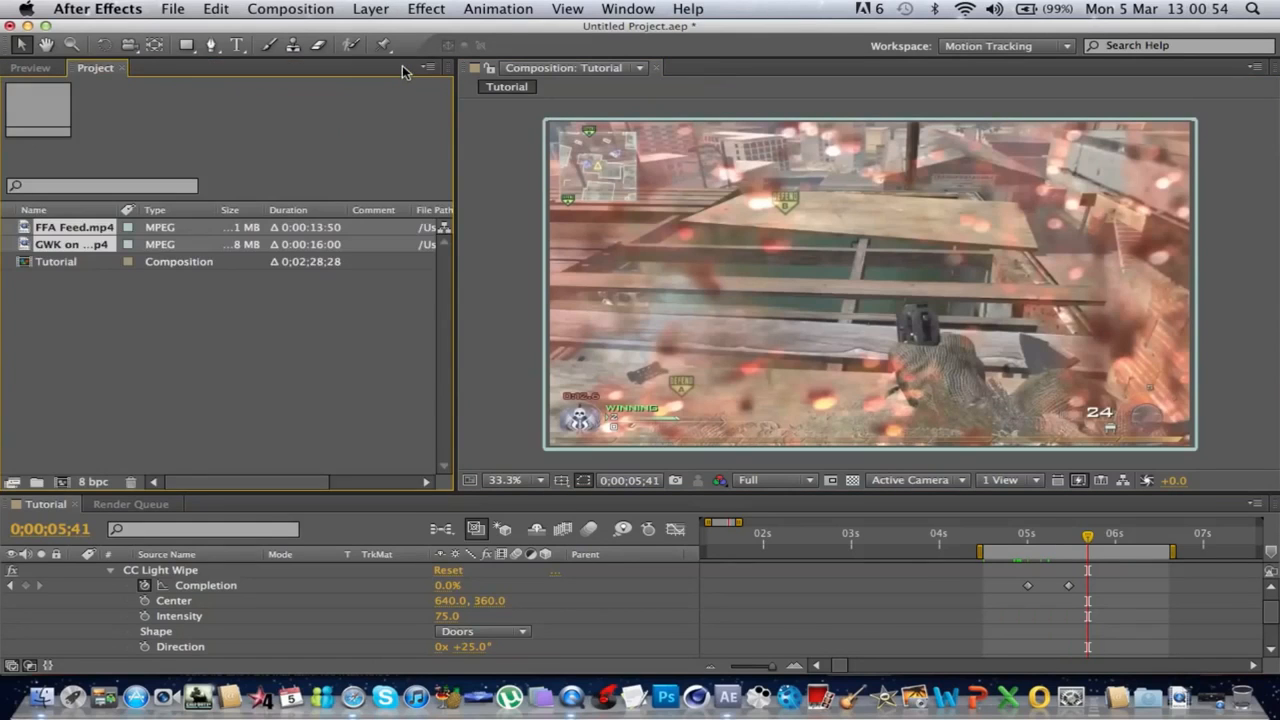